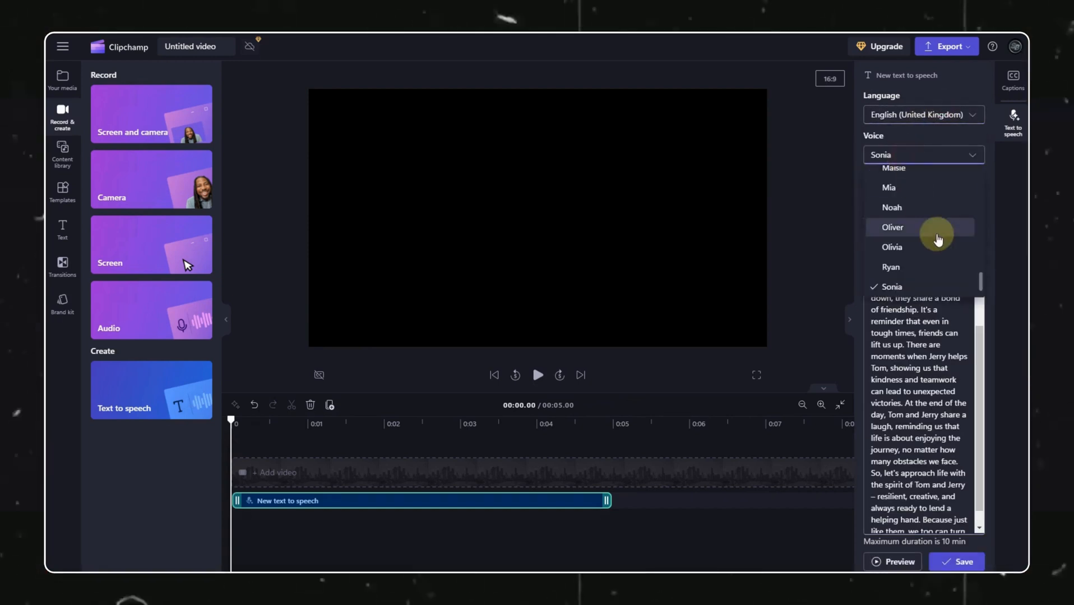
- Pick a narration voice for the Tom and Jerry text-to-speech script
{"action": "left_click", "coordinate": [945, 46]}
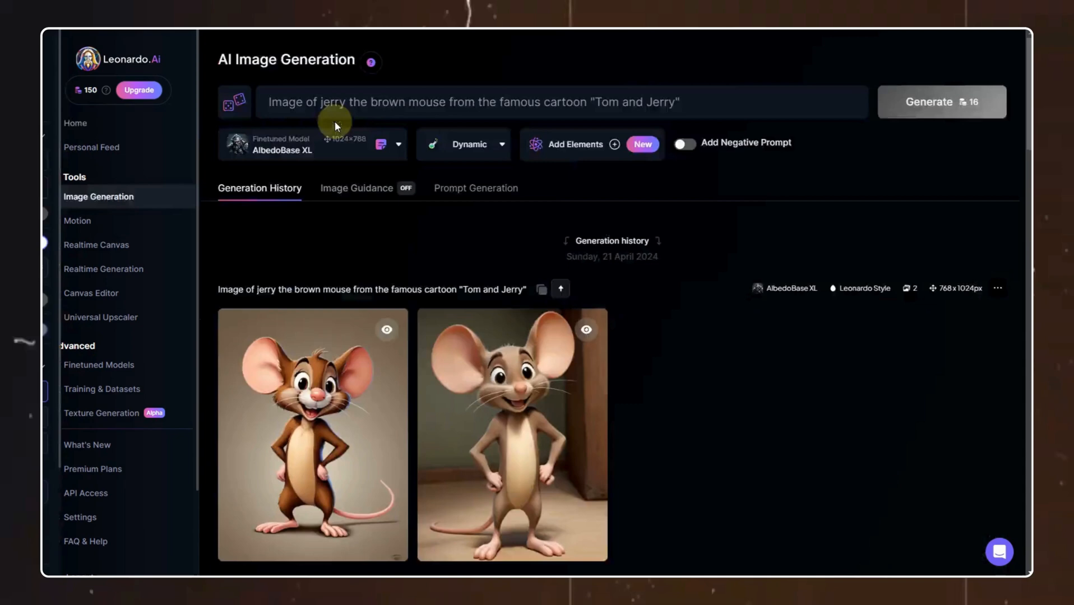
- Set the Leonardo.Ai image size to the 768 × 1024 portrait preset and review the generated cartoons
{"action": "left_click", "coordinate": [342, 143]}
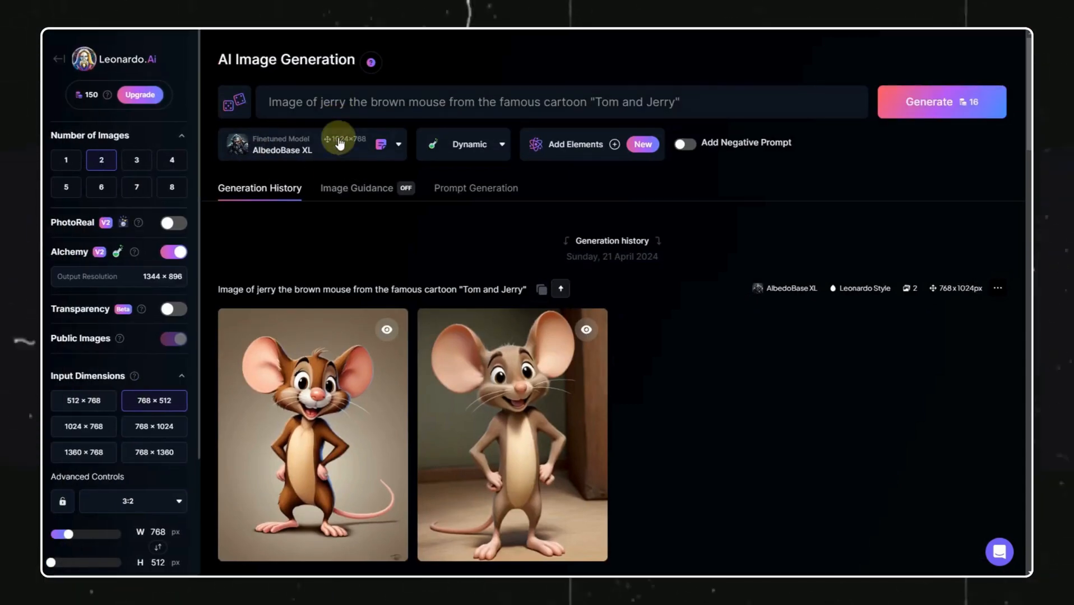
{"action": "left_click", "coordinate": [312, 143]}
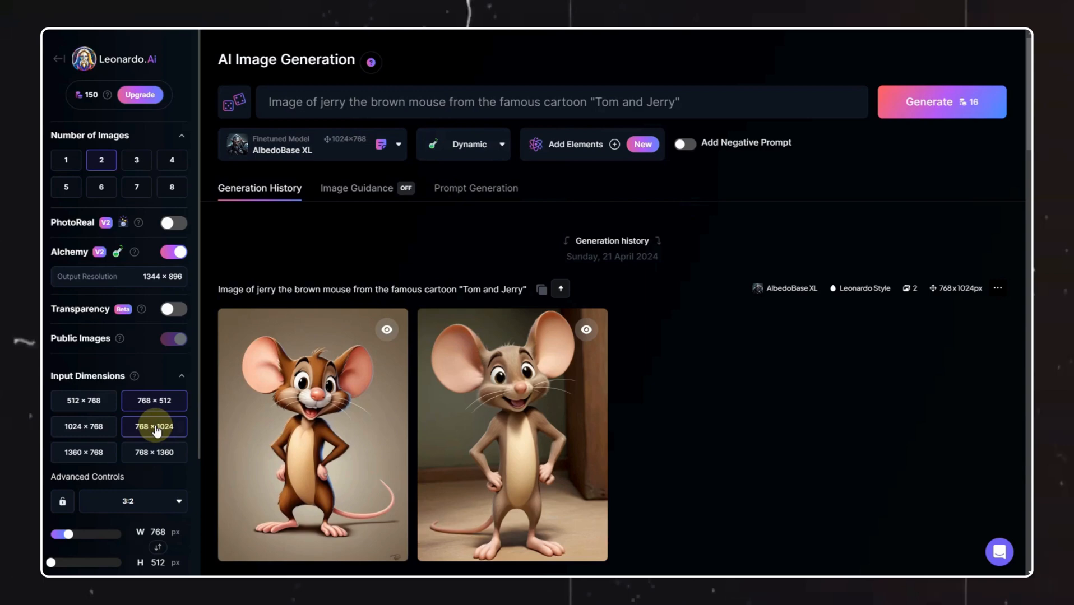
{"action": "left_click", "coordinate": [154, 426]}
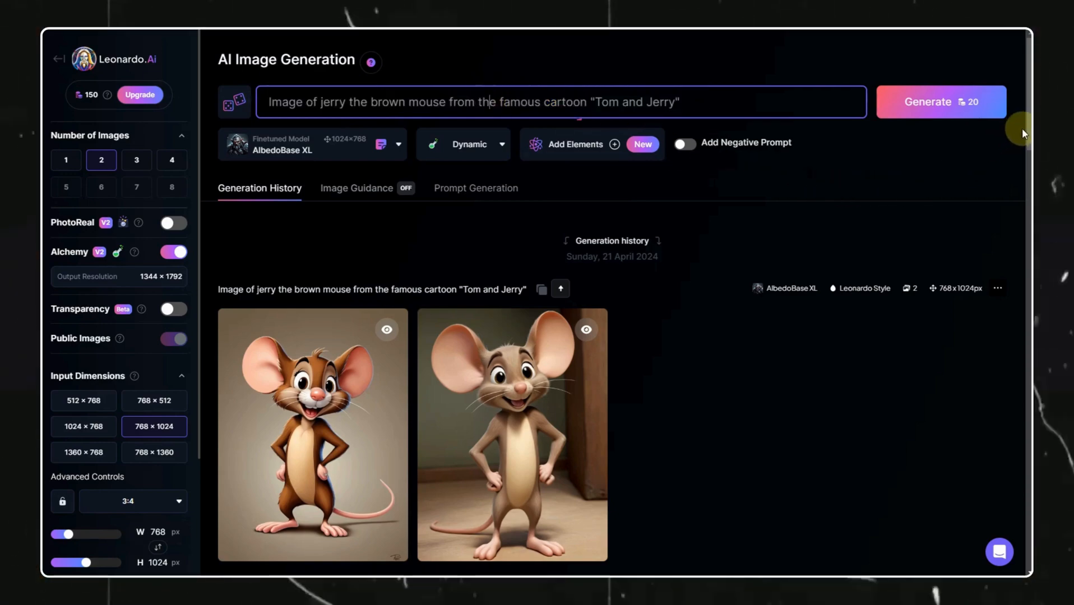
{"action": "scroll", "scroll_direction": "down", "scroll_amount": 3}
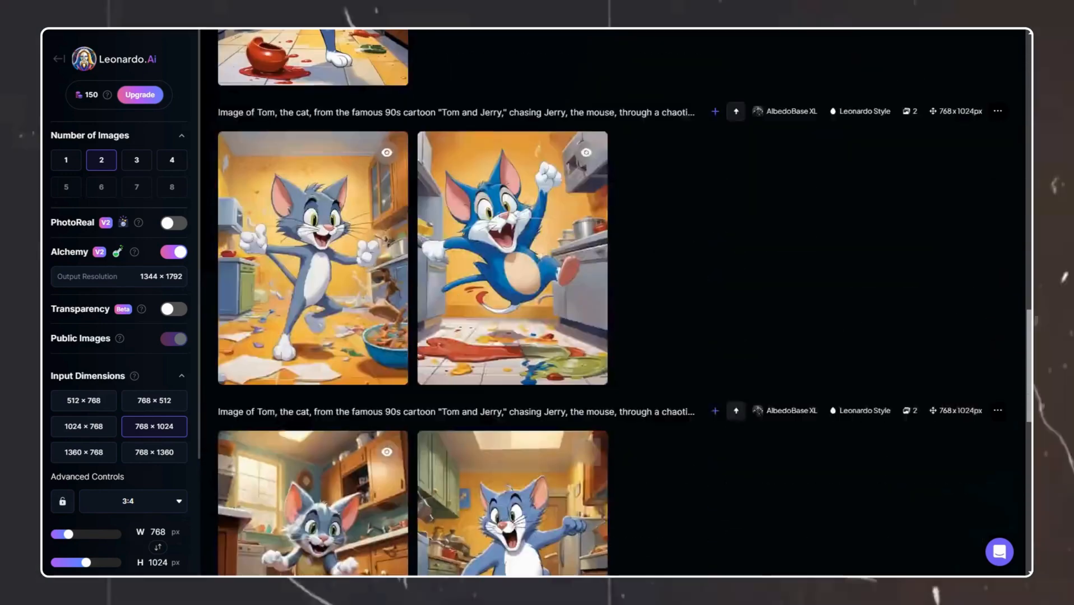
{"action": "scroll", "scroll_direction": "down", "scroll_amount": 3}
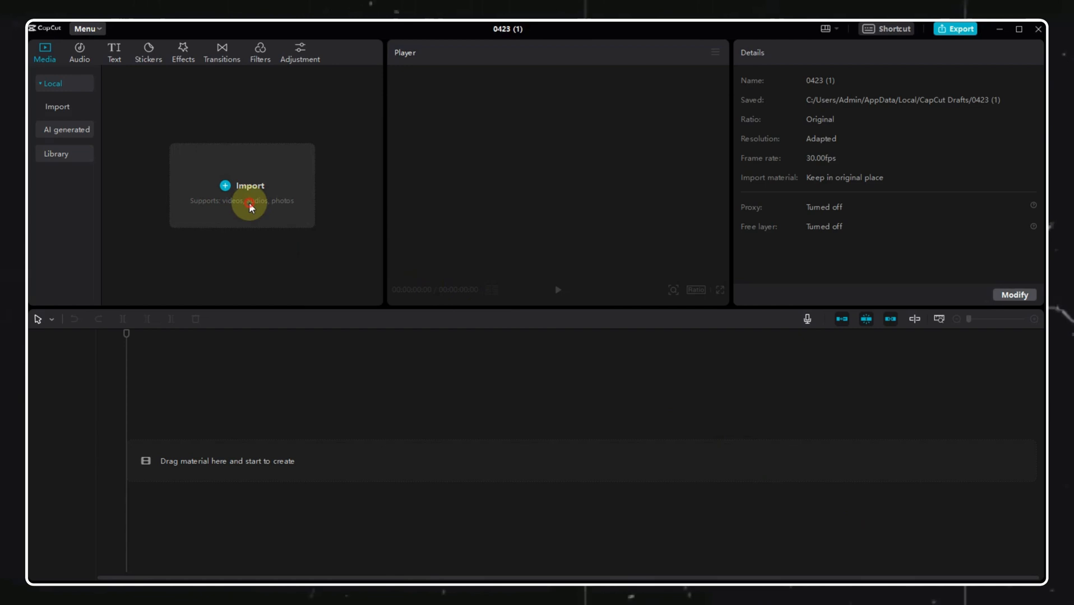
- Import the fourteen Tom and Jerry images and the Clipchamp voiceover into the project
{"action": "left_click", "coordinate": [242, 185]}
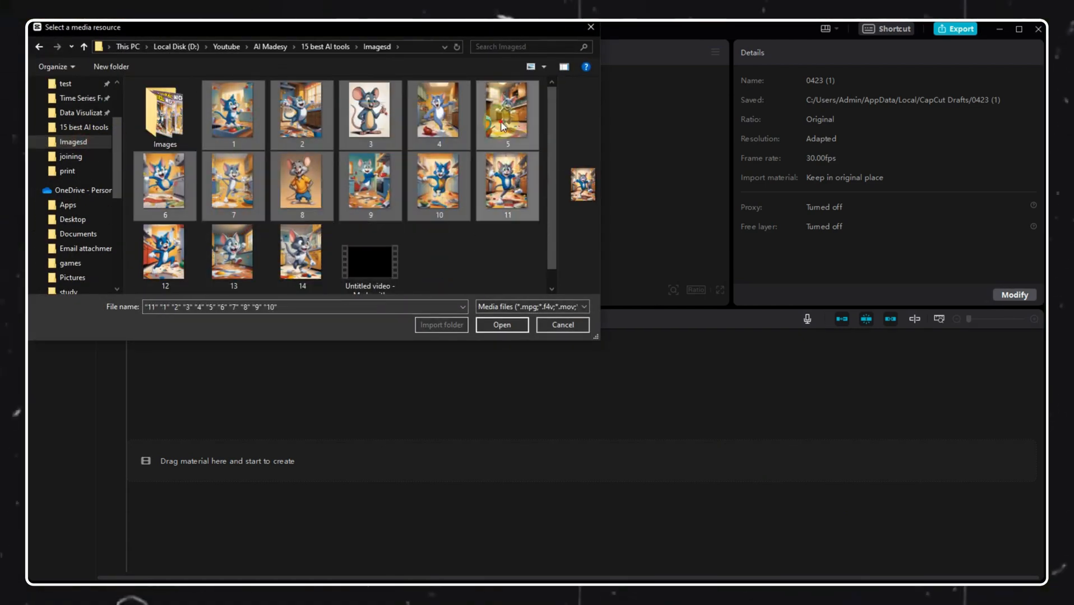
{"action": "left_click", "coordinate": [503, 324]}
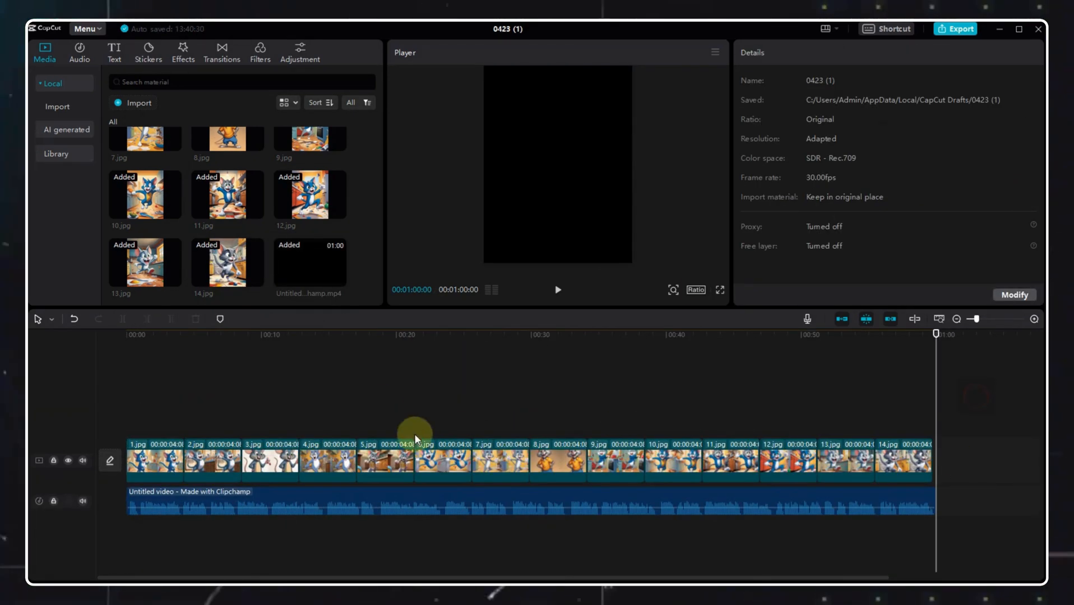
- Apply a Fade In entrance animation to the first and second image clips
{"action": "left_click", "coordinate": [154, 465]}
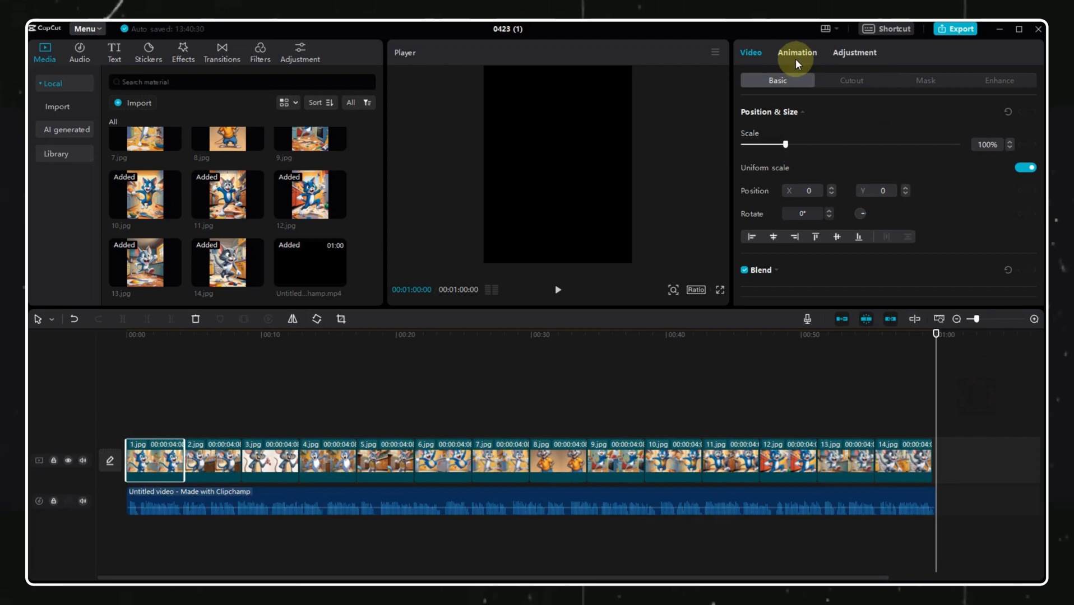
{"action": "left_click", "coordinate": [797, 51]}
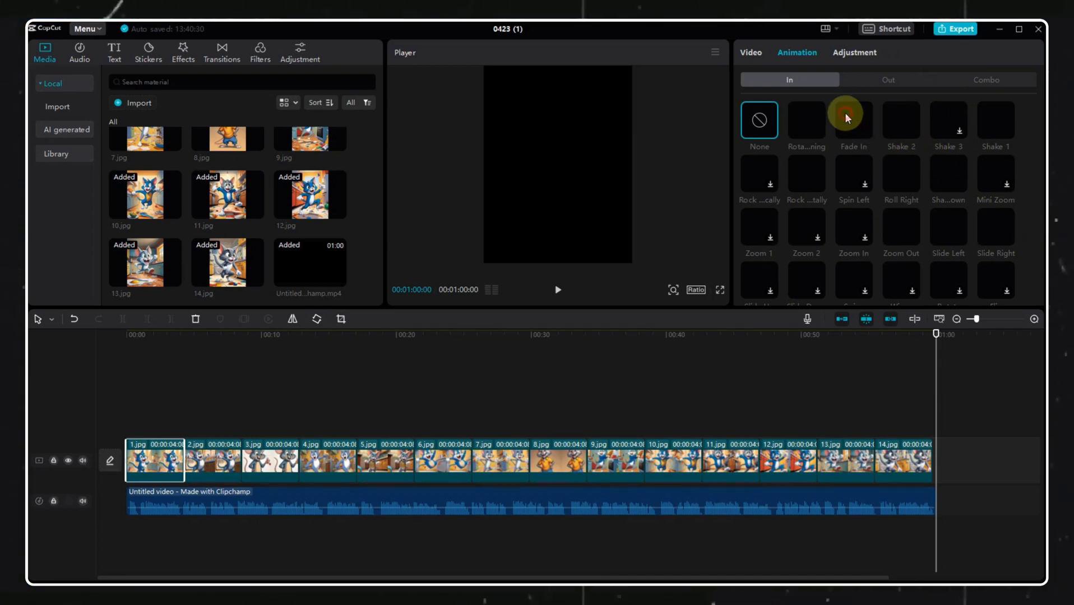
{"action": "left_click", "coordinate": [887, 79]}
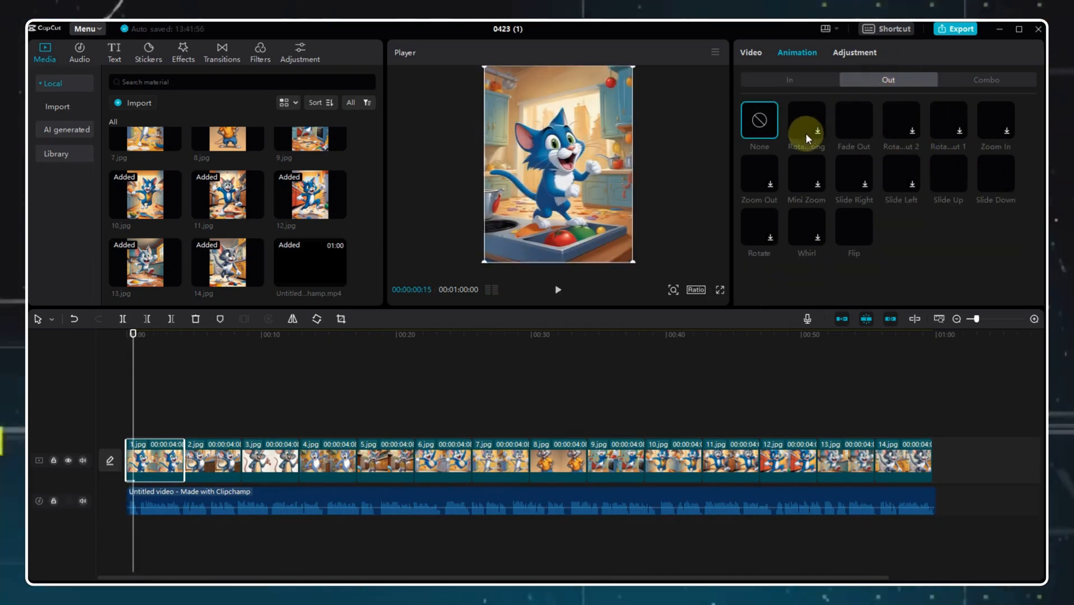
{"action": "left_click", "coordinate": [854, 119]}
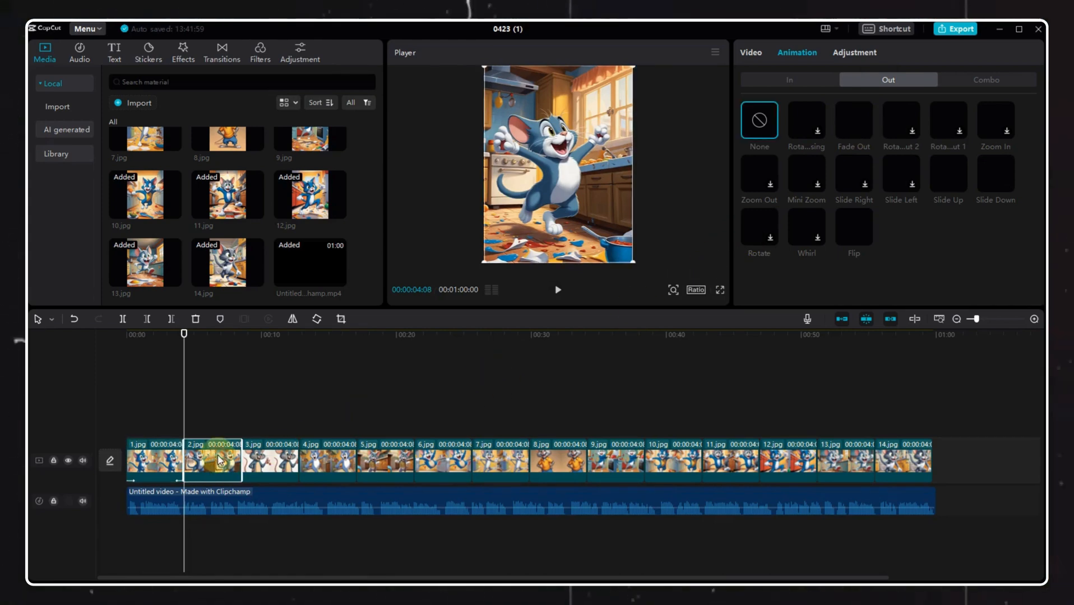
{"action": "left_click", "coordinate": [789, 79]}
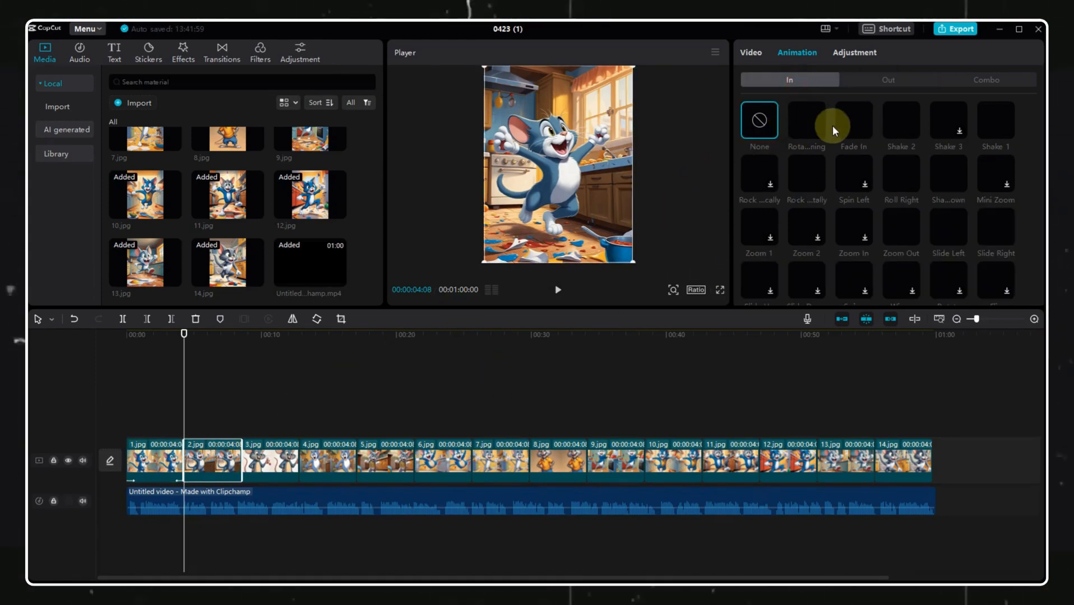
{"action": "left_click", "coordinate": [854, 119]}
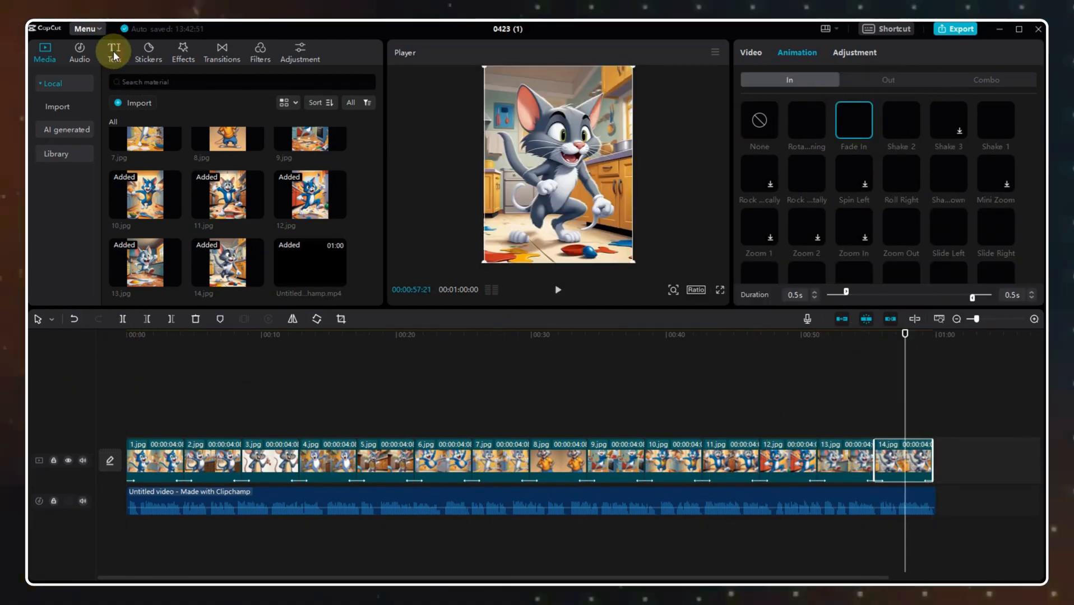
- Generate English auto captions from the voiceover track
{"action": "left_click", "coordinate": [113, 52]}
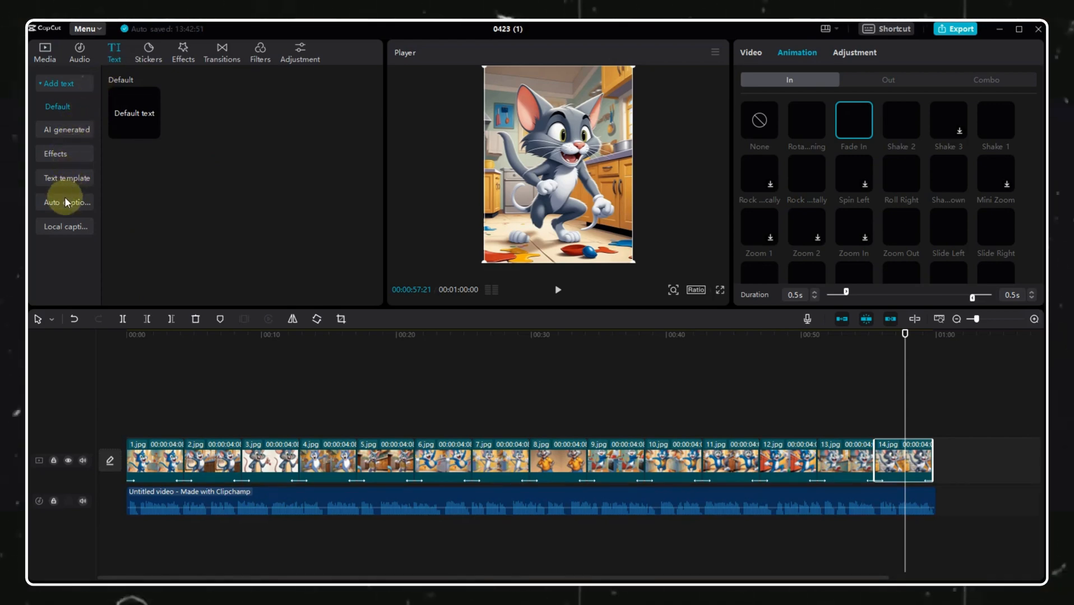
{"action": "left_click", "coordinate": [66, 202]}
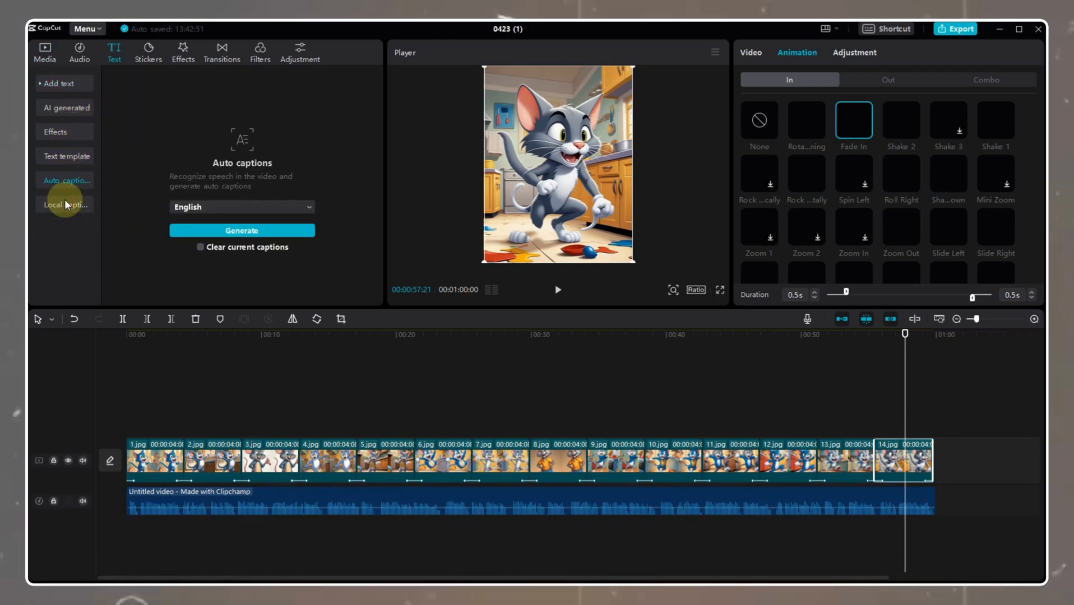
{"action": "left_click", "coordinate": [242, 230]}
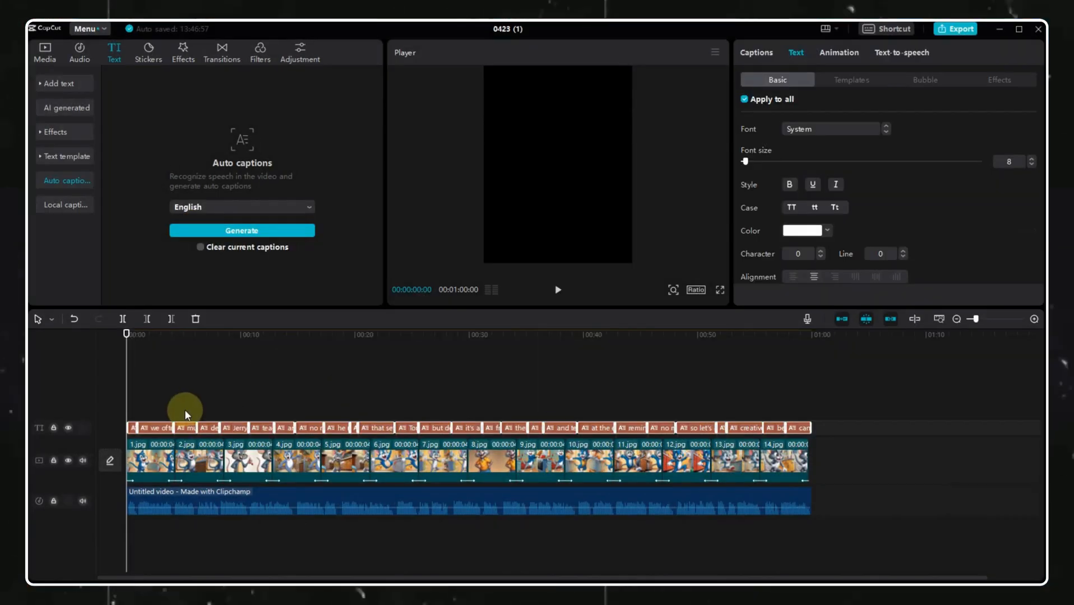
- Style all captions with the yellow italic template via Apply to all
{"action": "left_click", "coordinate": [852, 80]}
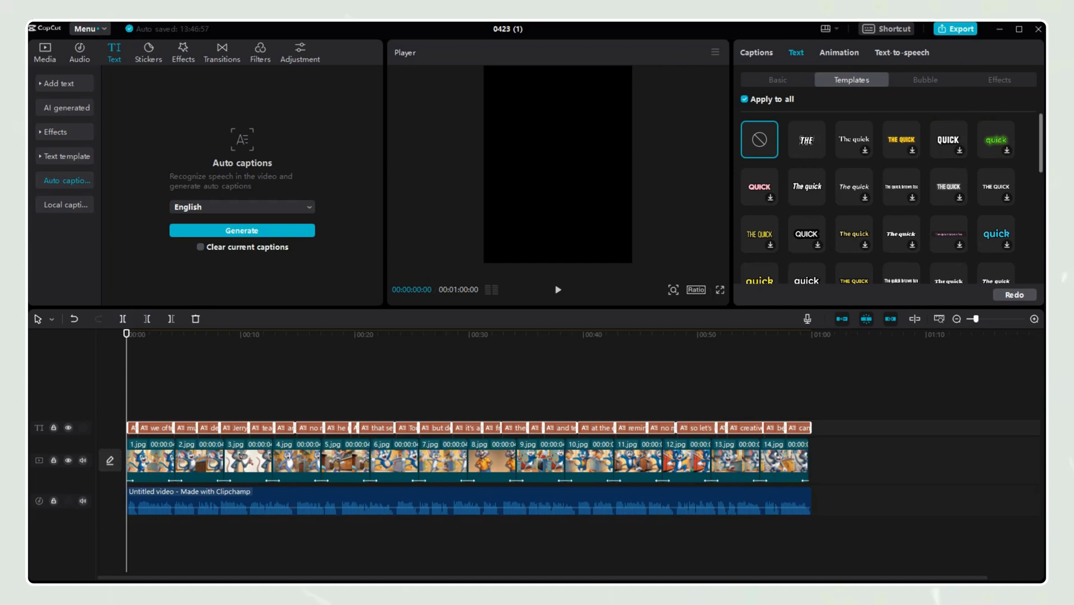
{"action": "scroll", "scroll_direction": "down", "scroll_amount": 3}
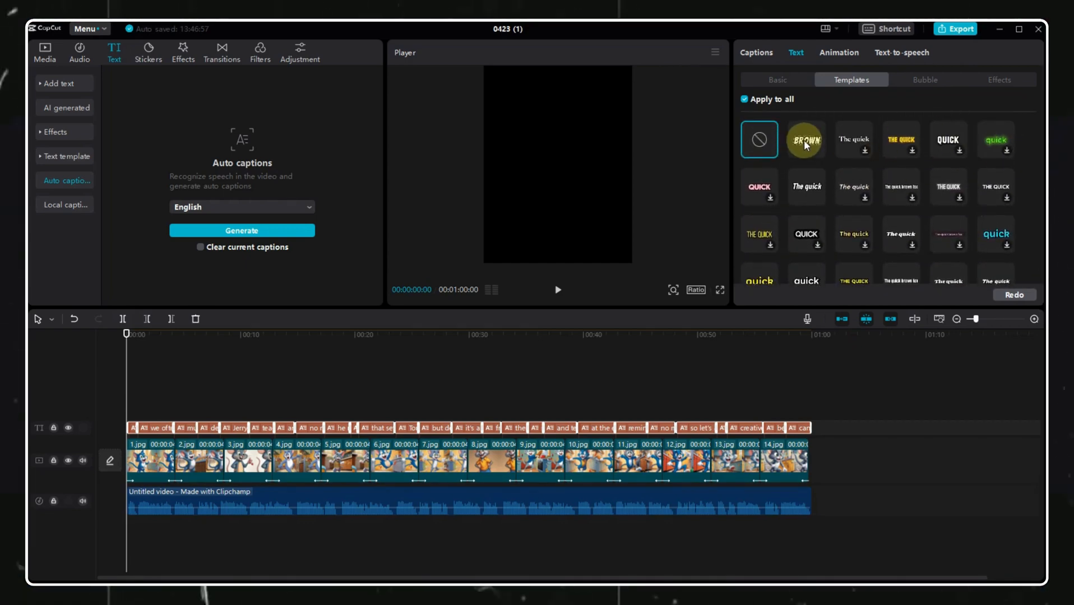
{"action": "left_click", "coordinate": [806, 139]}
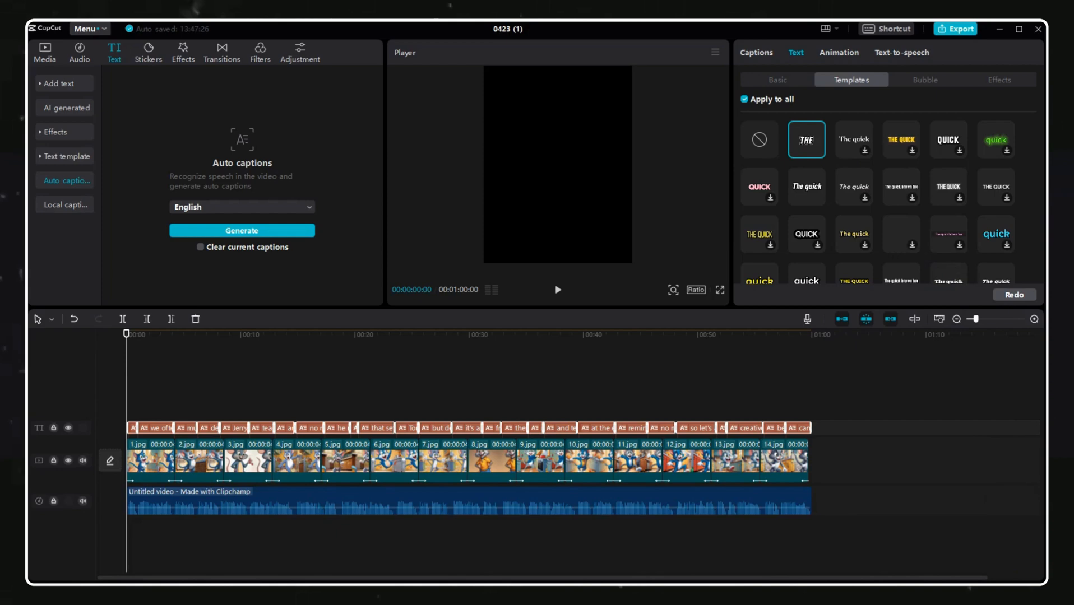
{"action": "mouse_move", "coordinate": [854, 186]}
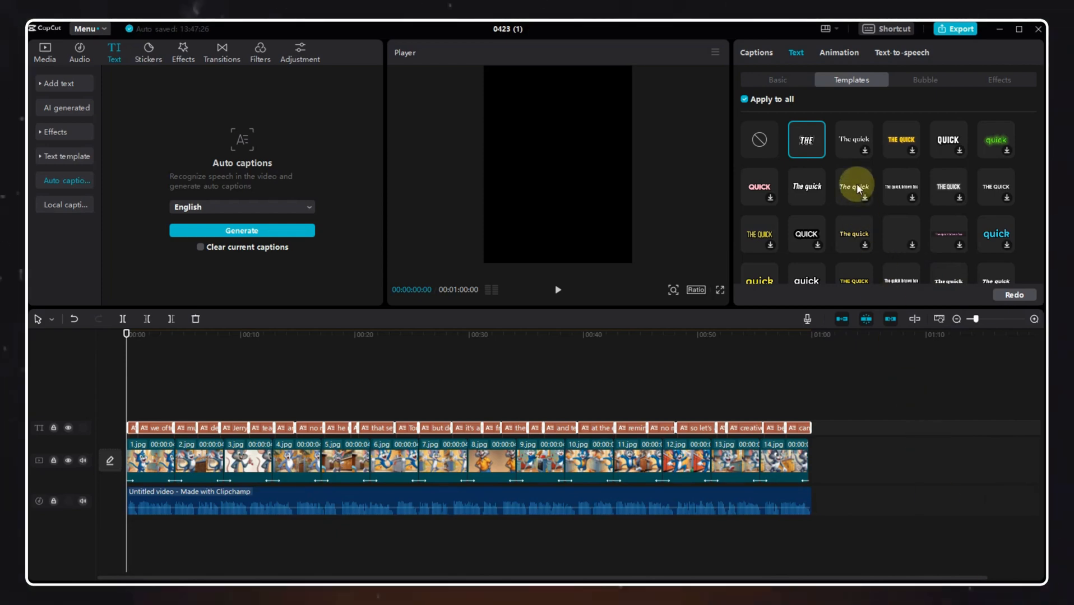
{"action": "left_click", "coordinate": [775, 80]}
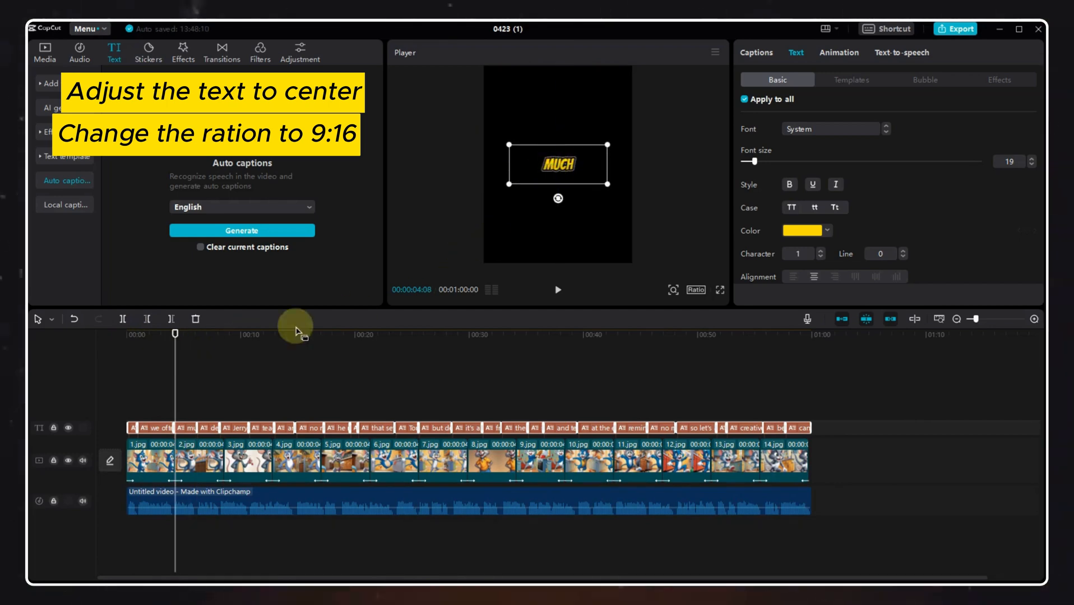
- Switch the canvas to 9:16, select the first image for resizing and bring up Export
{"action": "left_click", "coordinate": [232, 335]}
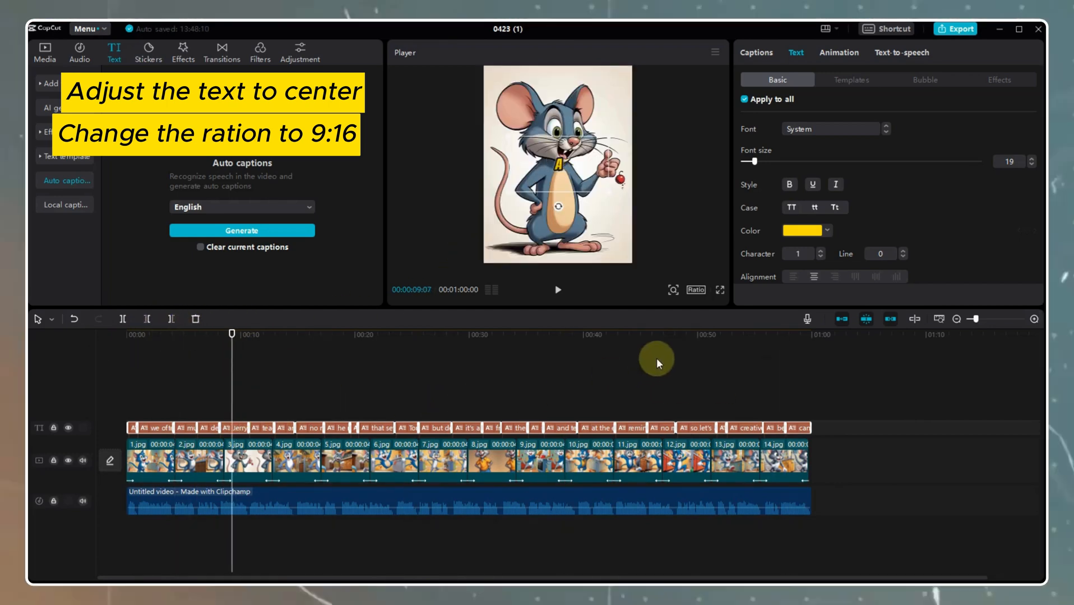
{"action": "left_click", "coordinate": [695, 289]}
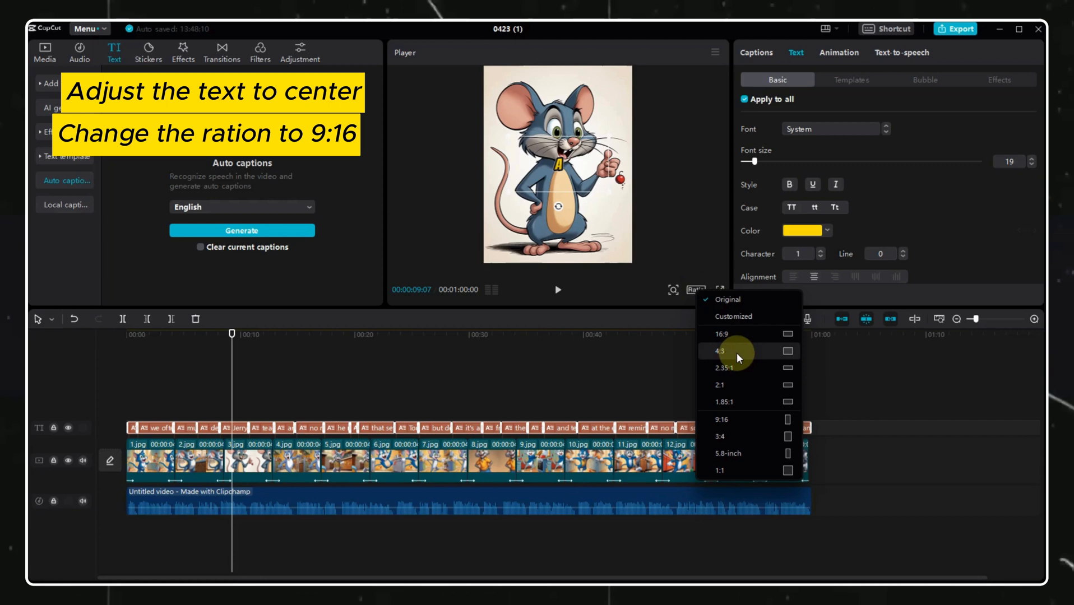
{"action": "left_click", "coordinate": [728, 419]}
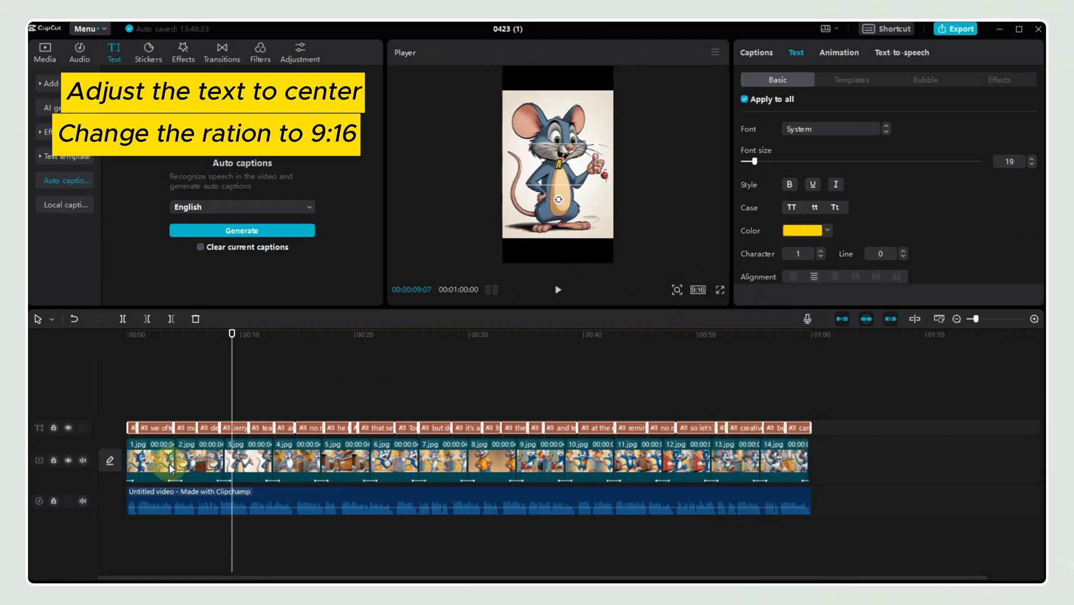
{"action": "left_click", "coordinate": [150, 464]}
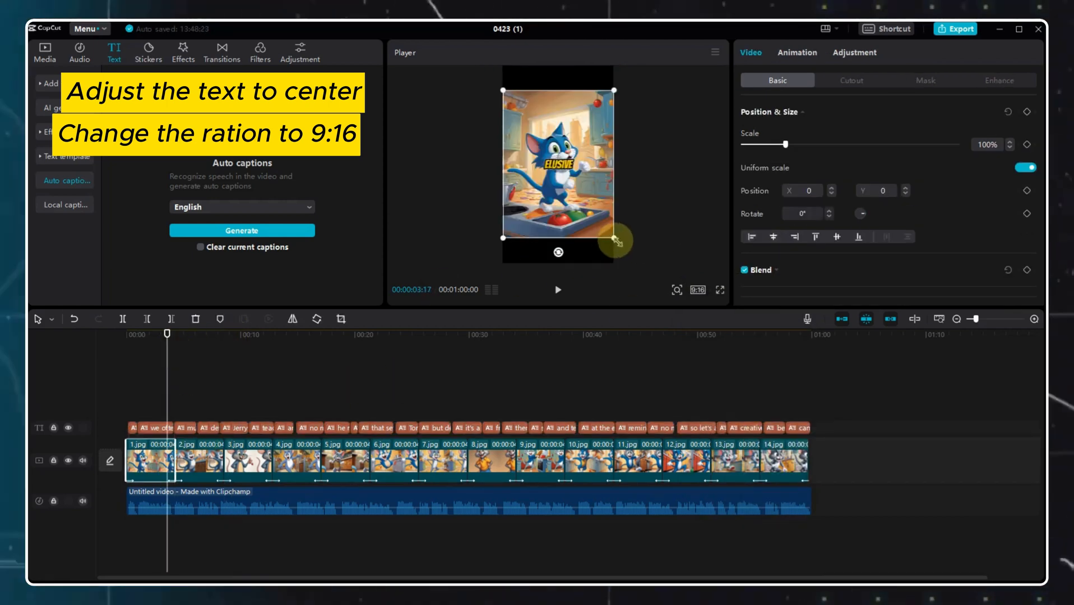
{"action": "left_click", "coordinate": [955, 30]}
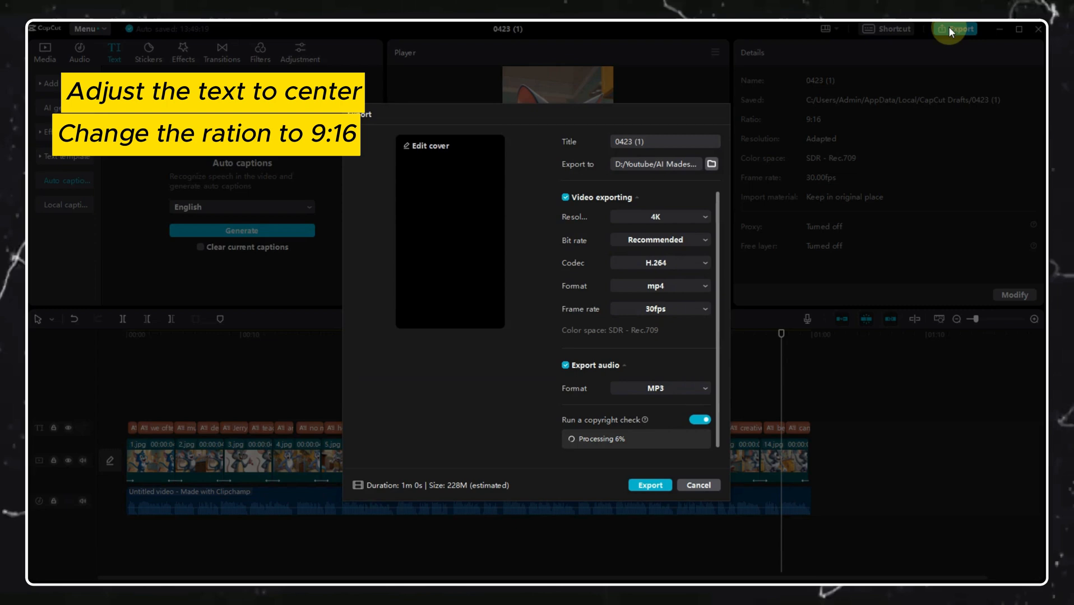